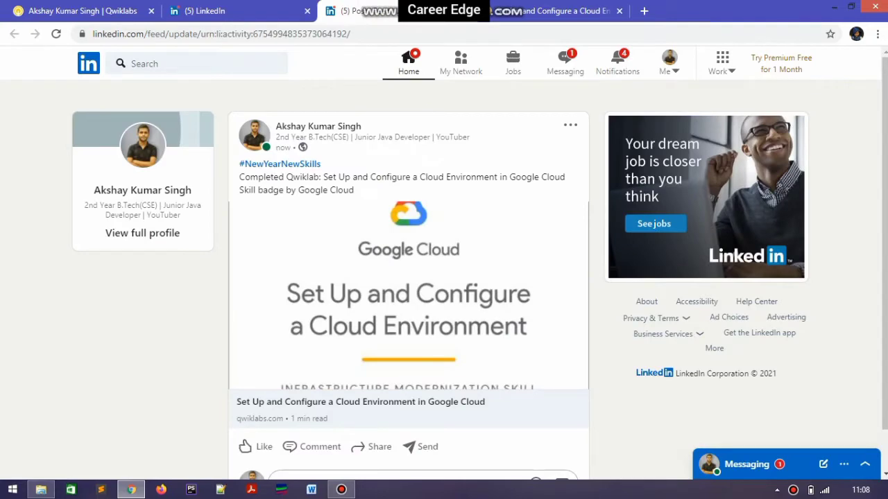
- Switch from the LinkedIn post to the Qwiklabs tab and scroll its home page
{"action": "left_click", "coordinate": [80, 10]}
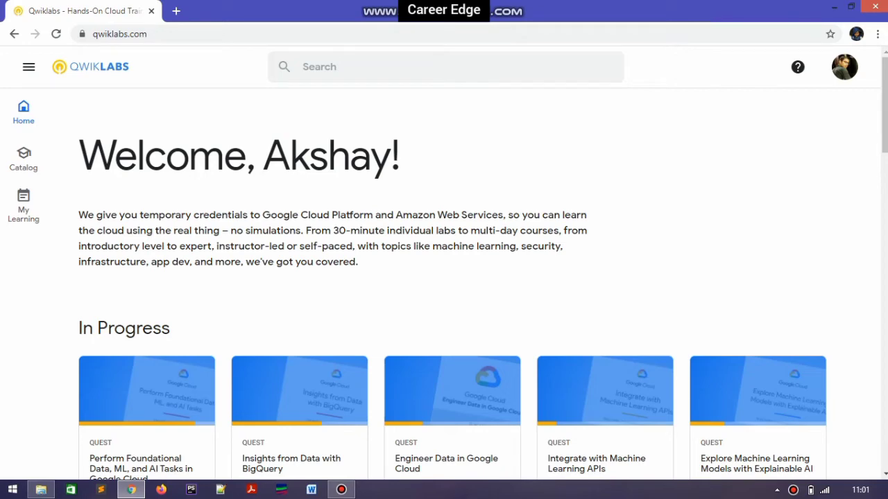
{"action": "scroll", "scroll_direction": "down", "scroll_amount": 3}
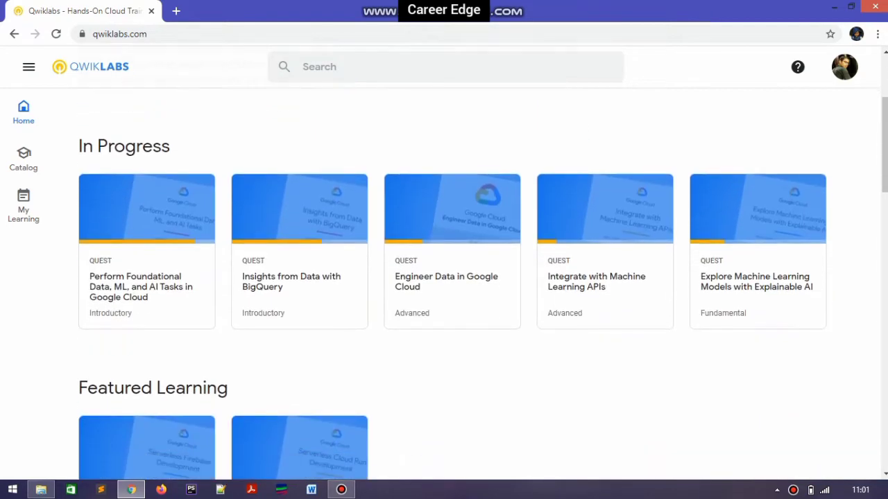
{"action": "scroll", "scroll_direction": "down", "scroll_amount": 3}
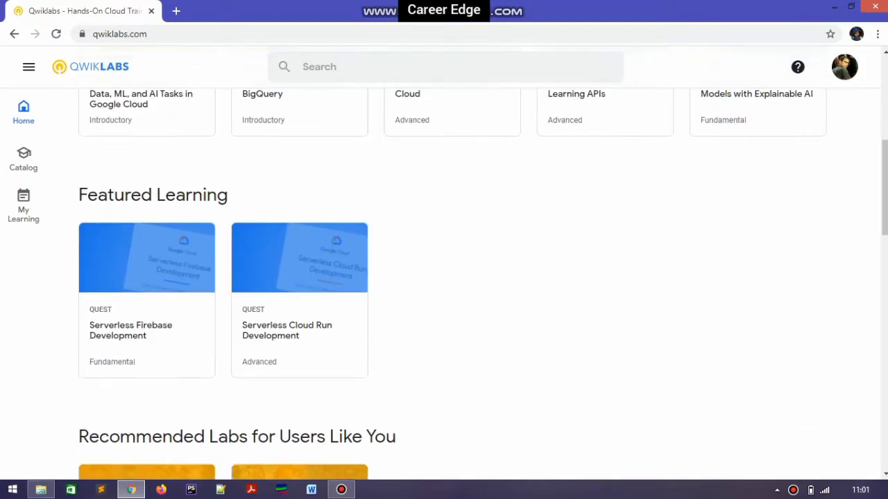
{"action": "scroll", "scroll_direction": "down", "scroll_amount": 3}
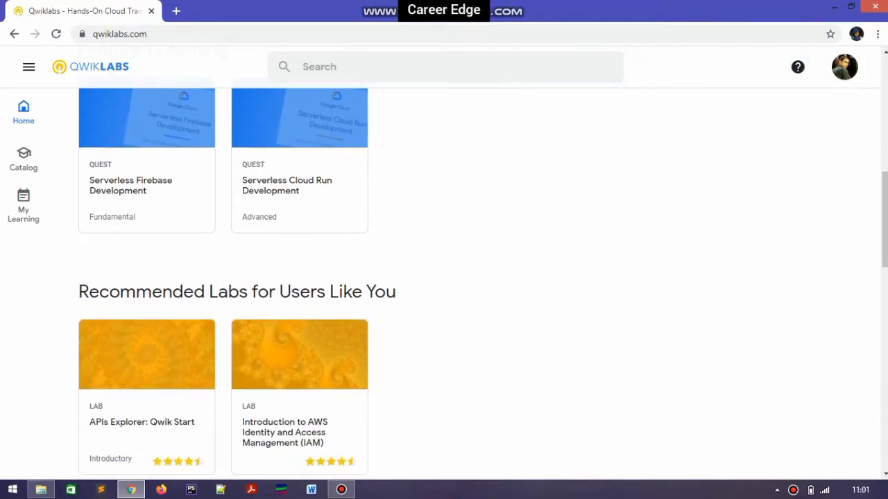
{"action": "scroll", "scroll_direction": "up", "scroll_amount": 3}
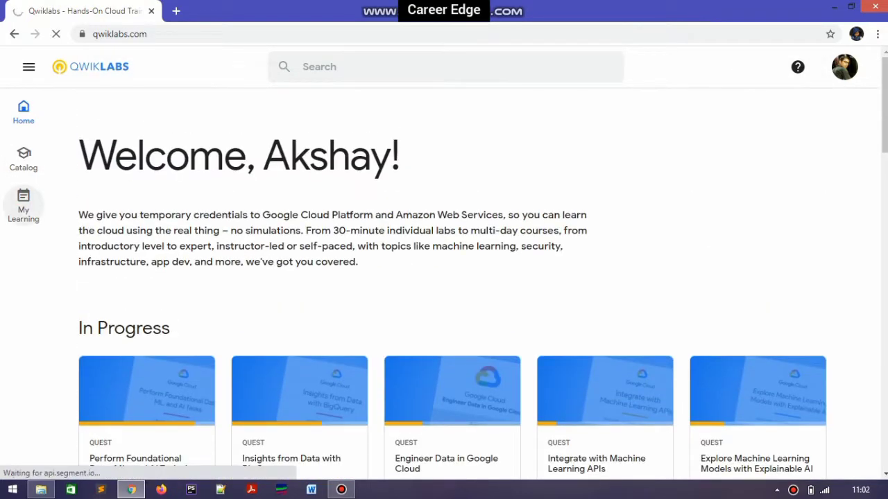
- Open My Learning and scroll down to the Completed Courses and Quests list
{"action": "left_click", "coordinate": [23, 205]}
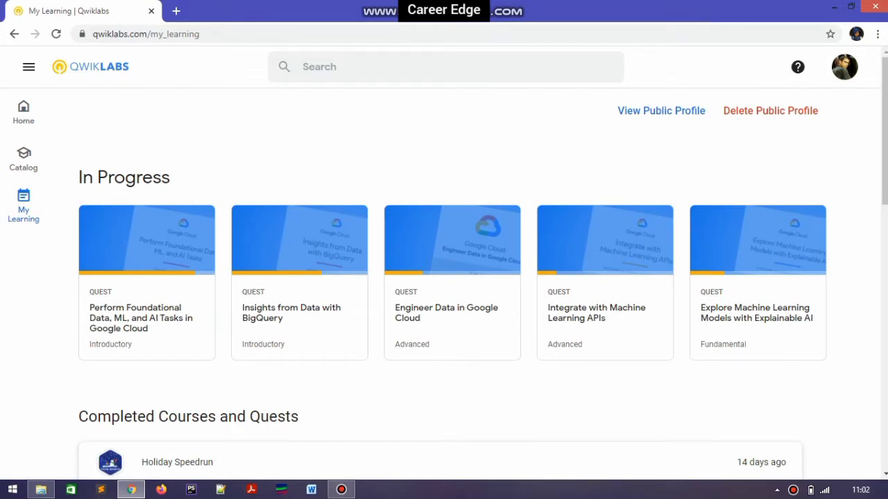
{"action": "scroll", "scroll_direction": "down", "scroll_amount": 3}
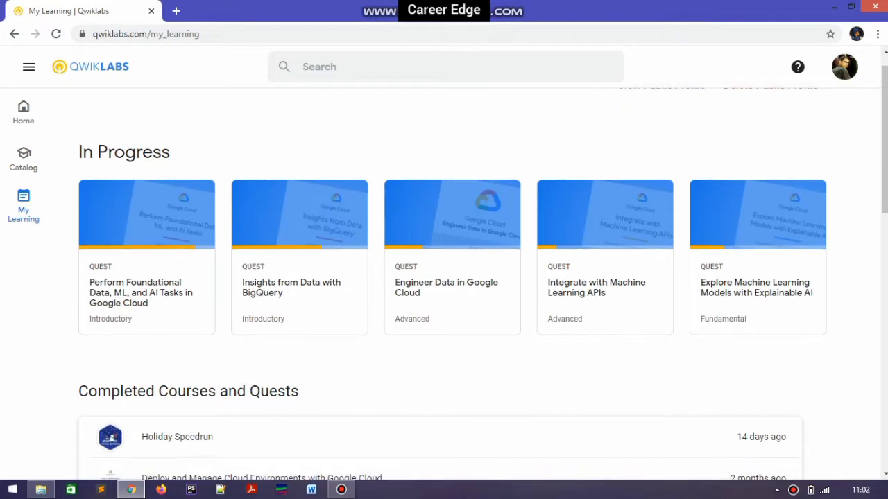
{"action": "scroll", "scroll_direction": "down", "scroll_amount": 3}
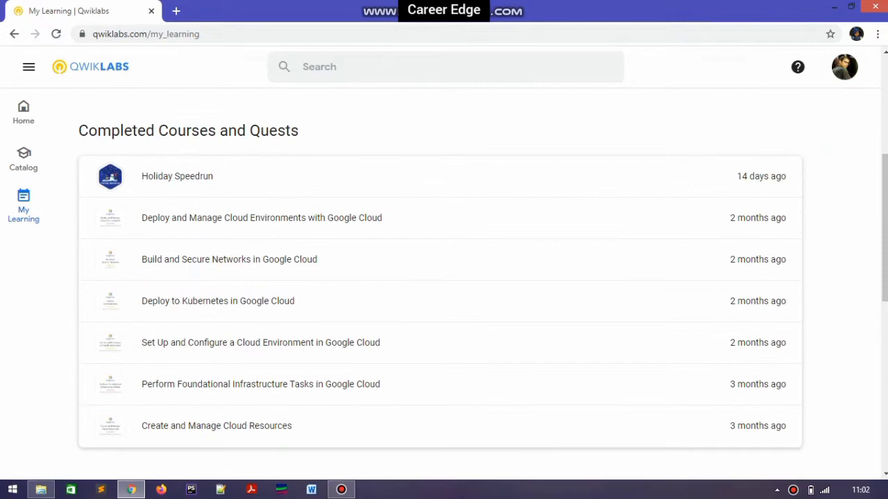
{"action": "scroll", "scroll_direction": "down", "scroll_amount": 3}
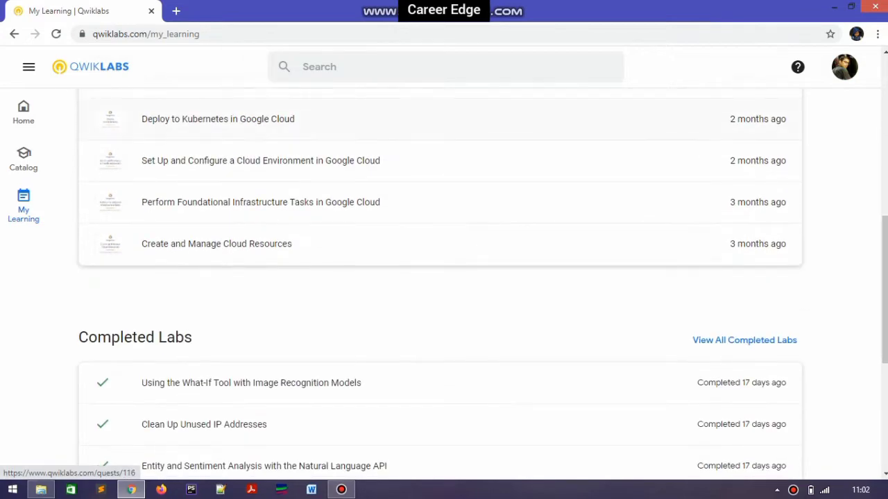
{"action": "scroll", "scroll_direction": "down", "scroll_amount": 3}
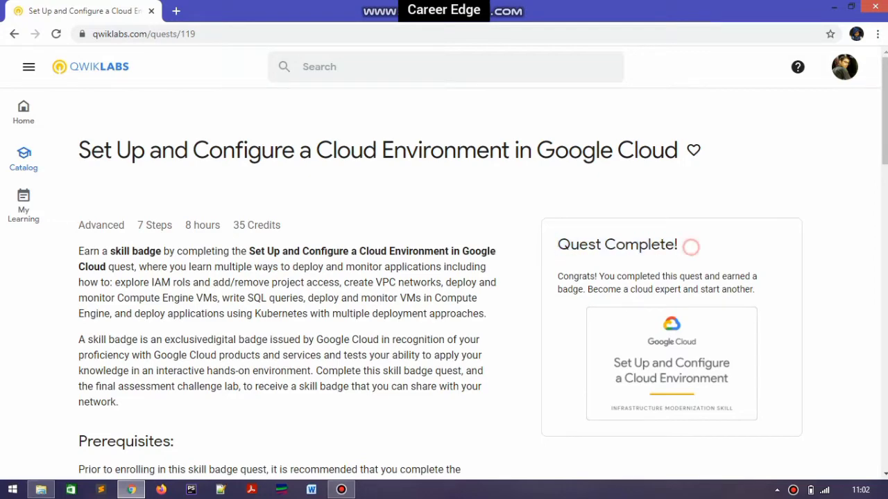
- Scroll through the Set Up and Configure a Cloud Environment quest outline, then open the account panel
{"action": "scroll", "scroll_direction": "down", "scroll_amount": 3}
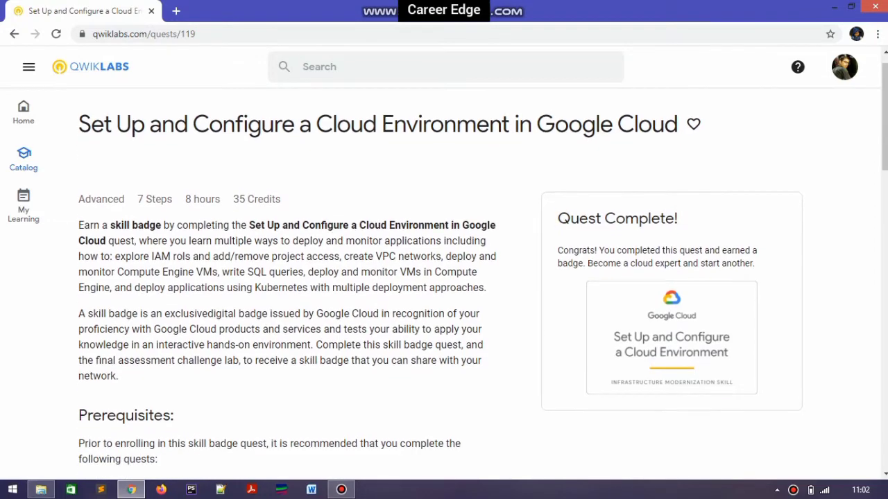
{"action": "scroll", "scroll_direction": "down", "scroll_amount": 3}
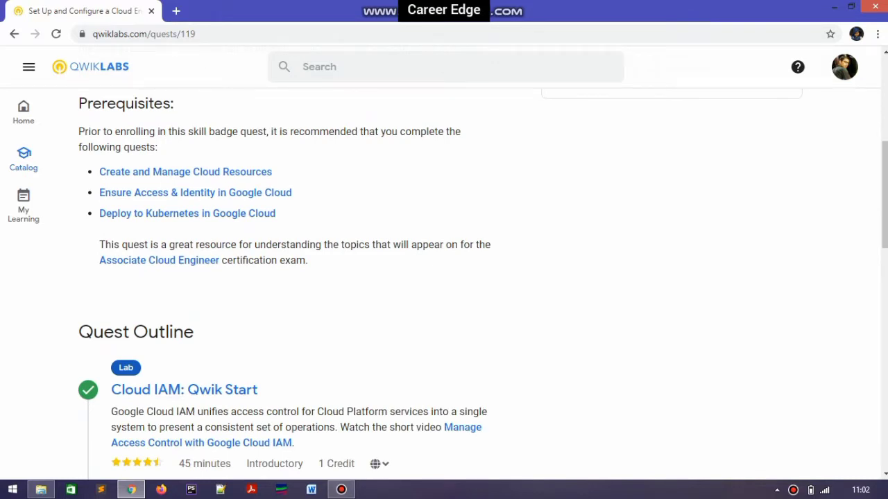
{"action": "scroll", "scroll_direction": "down", "scroll_amount": 3}
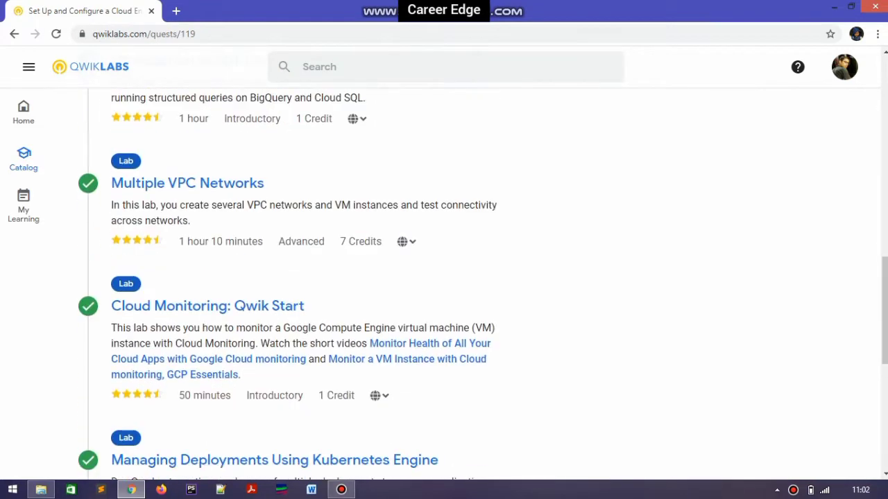
{"action": "scroll", "scroll_direction": "down", "scroll_amount": 3}
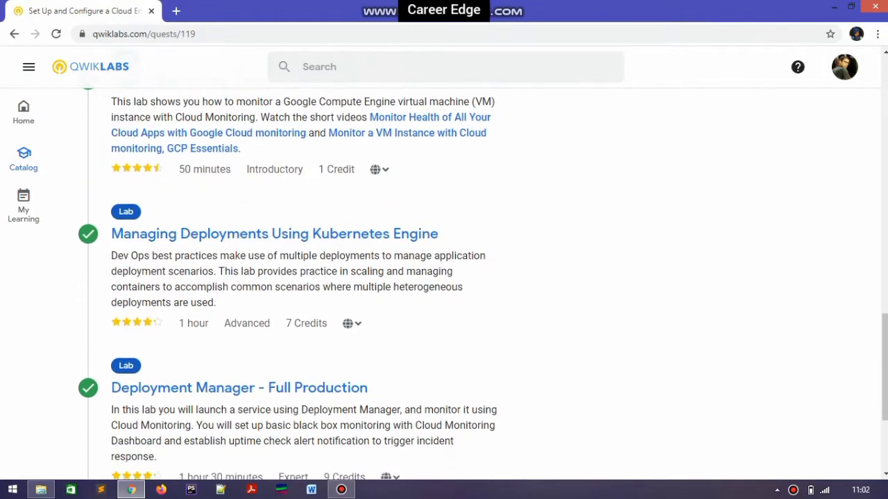
{"action": "scroll", "scroll_direction": "down", "scroll_amount": 3}
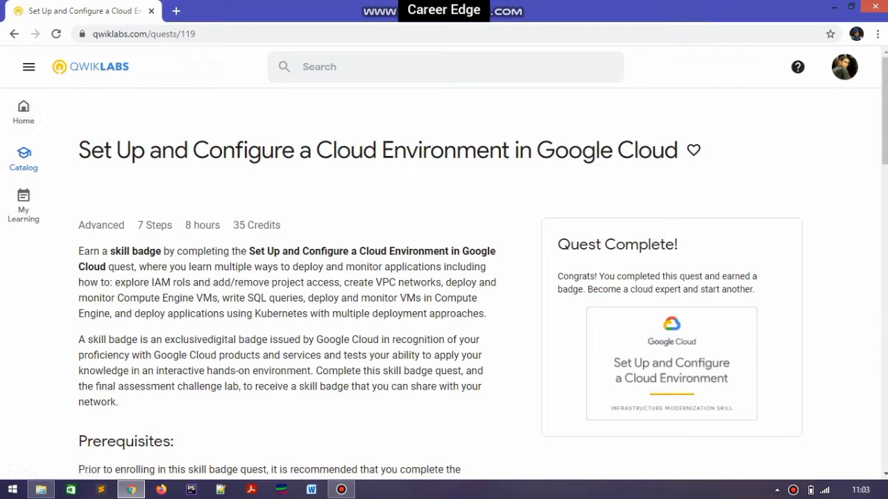
{"action": "left_click", "coordinate": [844, 67]}
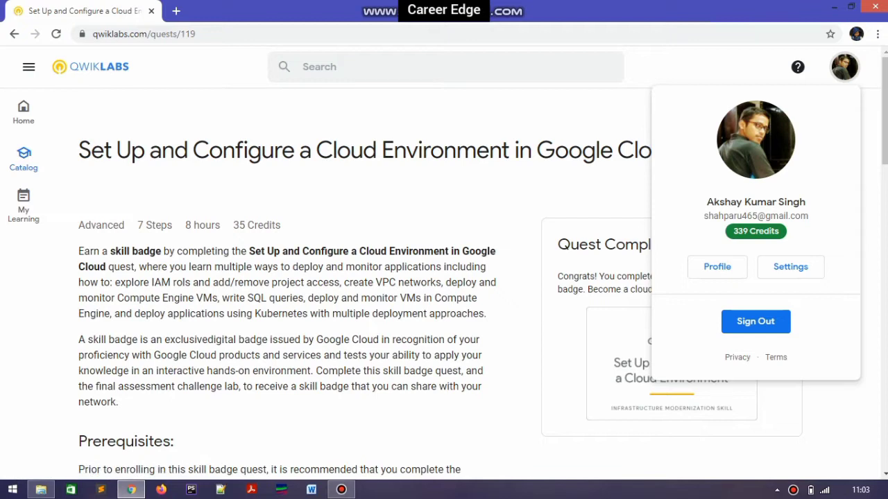
{"action": "left_click", "coordinate": [717, 266]}
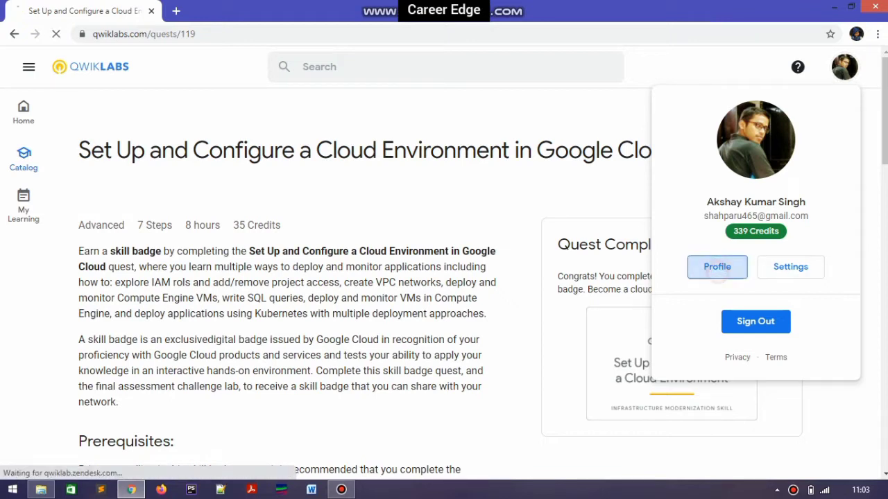
{"action": "left_click", "coordinate": [717, 267]}
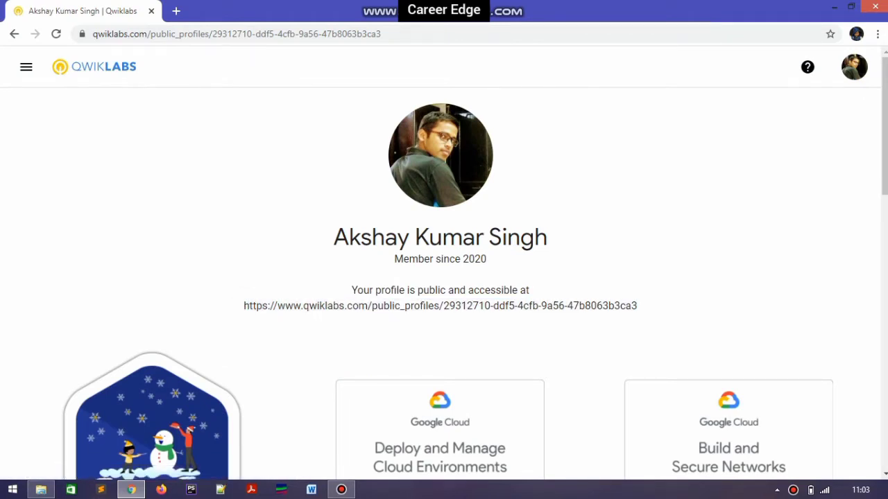
{"action": "scroll", "scroll_direction": "down", "scroll_amount": 3}
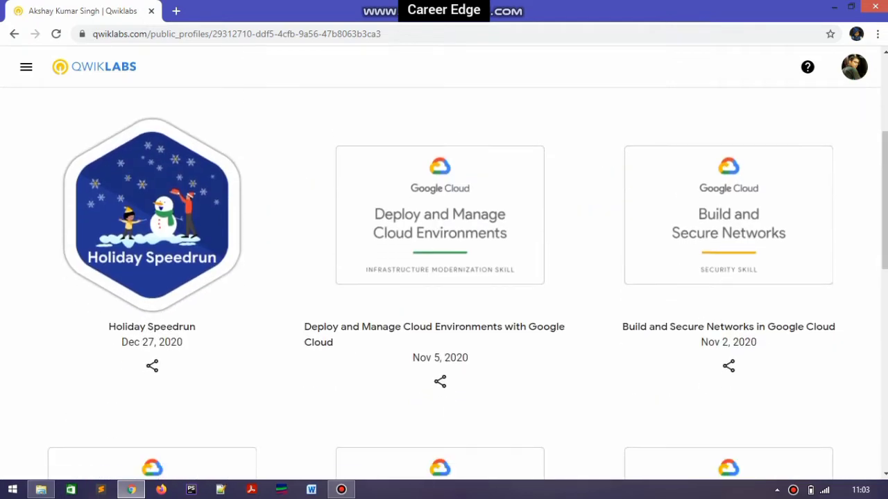
{"action": "scroll", "scroll_direction": "down", "scroll_amount": 3}
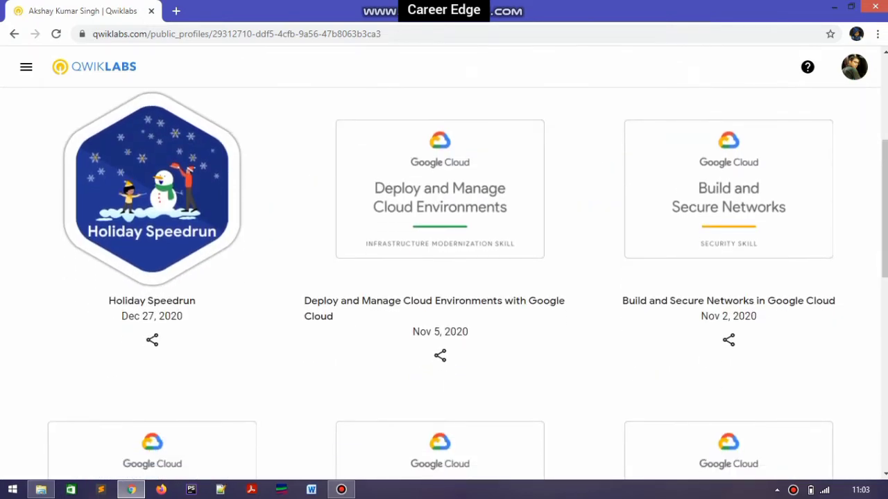
{"action": "scroll", "scroll_direction": "down", "scroll_amount": 3}
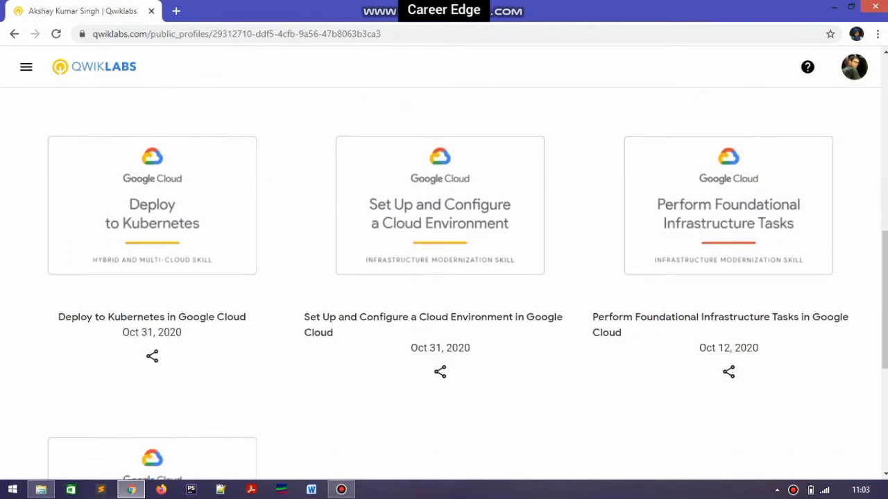
{"action": "scroll", "scroll_direction": "down", "scroll_amount": 3}
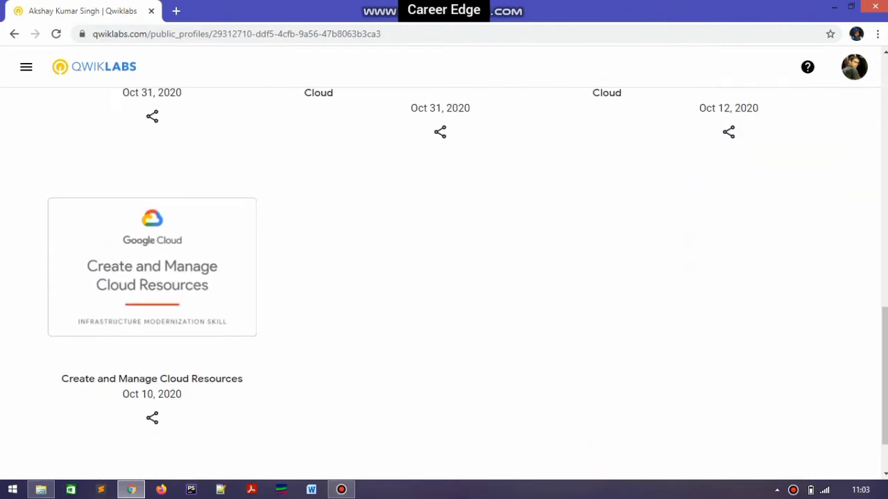
{"action": "scroll", "scroll_direction": "down", "scroll_amount": 3}
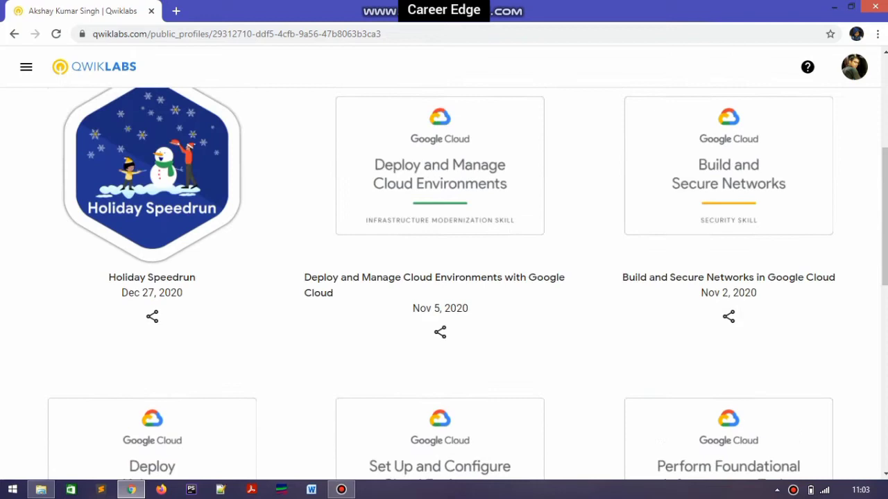
{"action": "scroll", "scroll_direction": "down", "scroll_amount": 3}
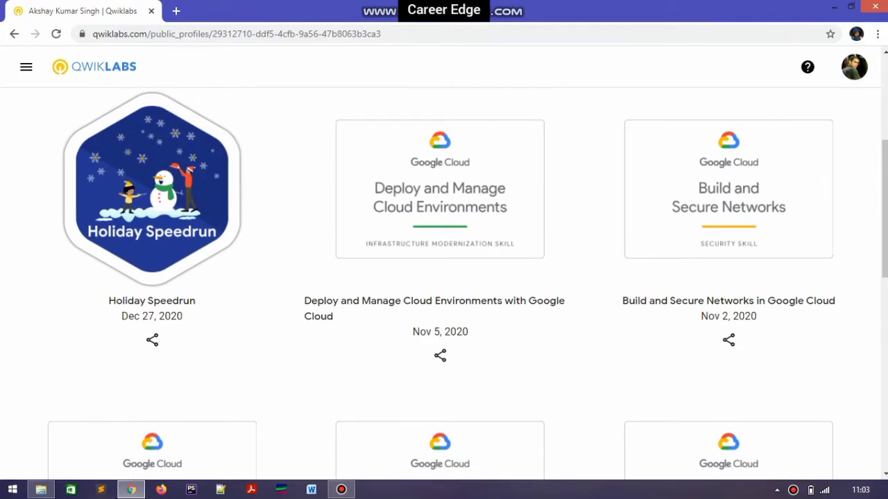
{"action": "scroll", "scroll_direction": "down", "scroll_amount": 3}
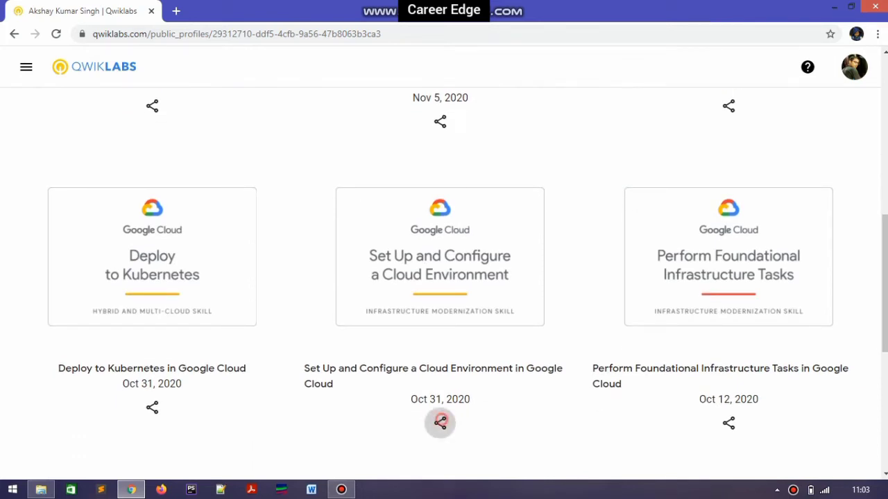
- Share the Set Up and Configure a Cloud Environment badge to LinkedIn
{"action": "left_click", "coordinate": [440, 422]}
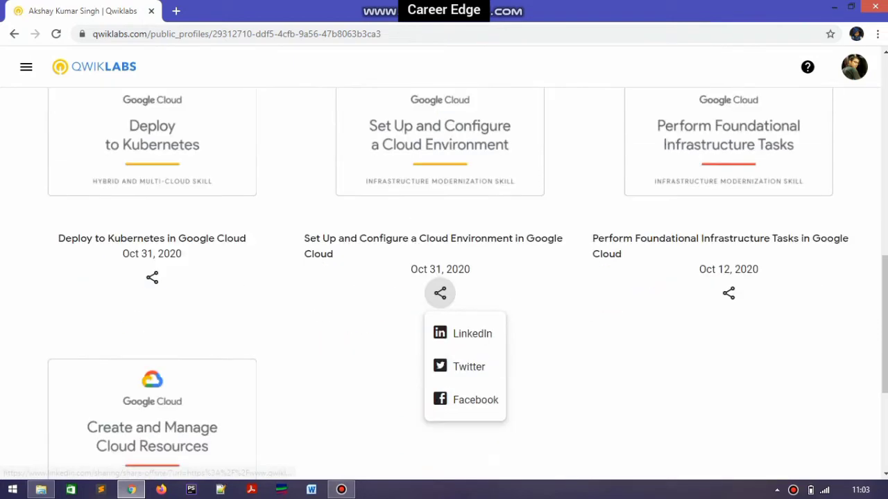
{"action": "mouse_move", "coordinate": [469, 366]}
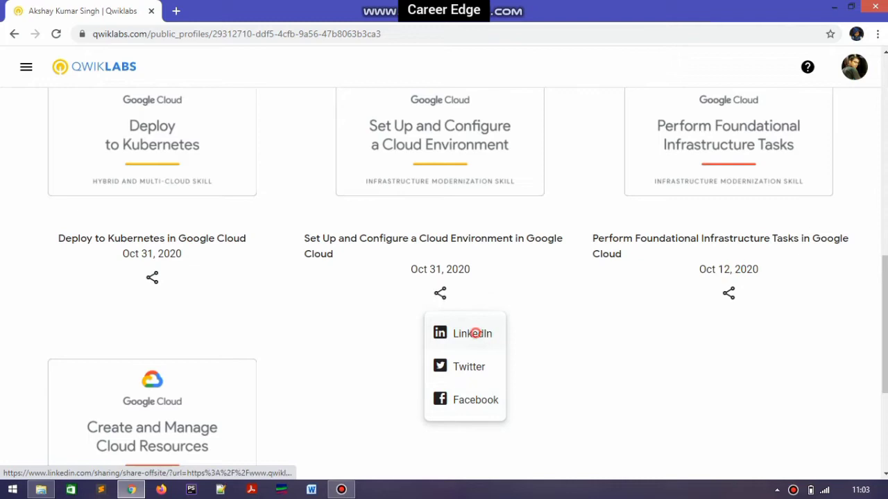
{"action": "left_click", "coordinate": [471, 333]}
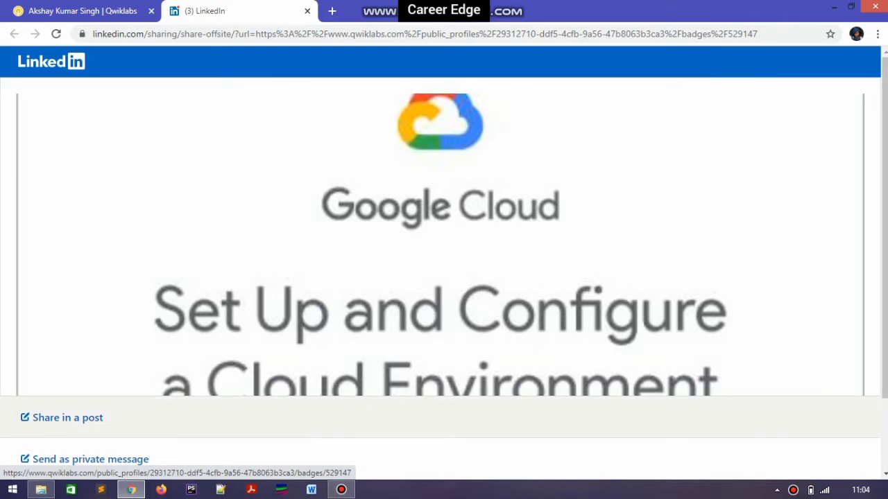
- Post the badge on LinkedIn with #NewYearNewSkills and a skill-badge completion message
{"action": "left_click", "coordinate": [68, 417]}
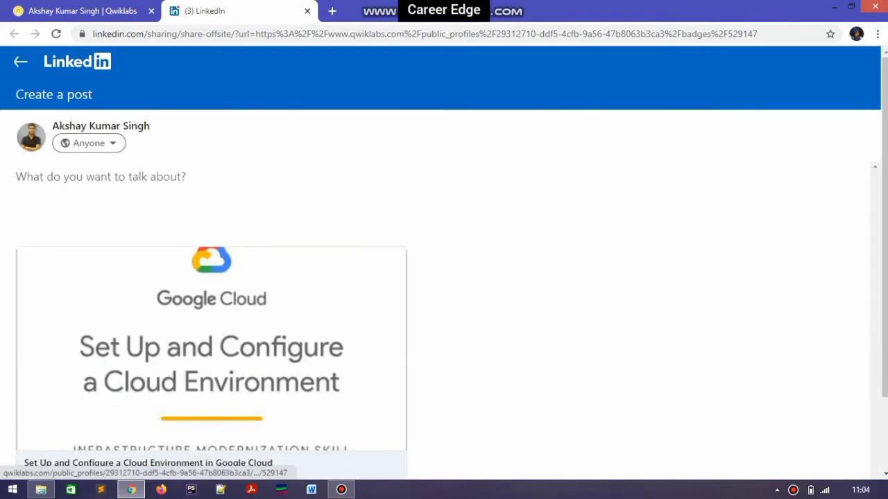
{"action": "left_click", "coordinate": [100, 176]}
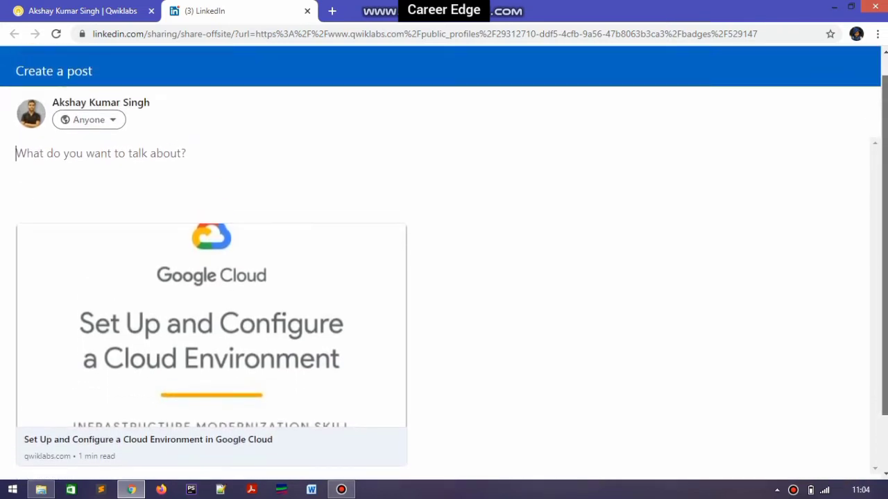
{"action": "scroll", "scroll_direction": "down", "scroll_amount": 3}
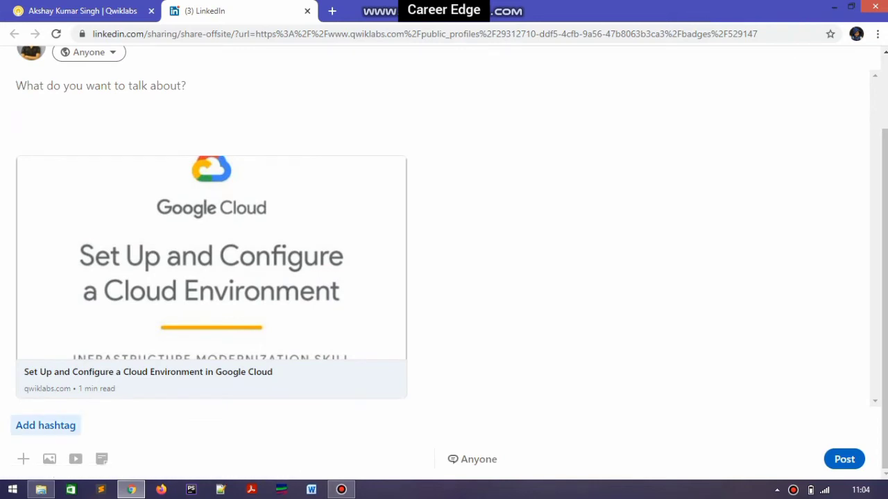
{"action": "left_click", "coordinate": [101, 86]}
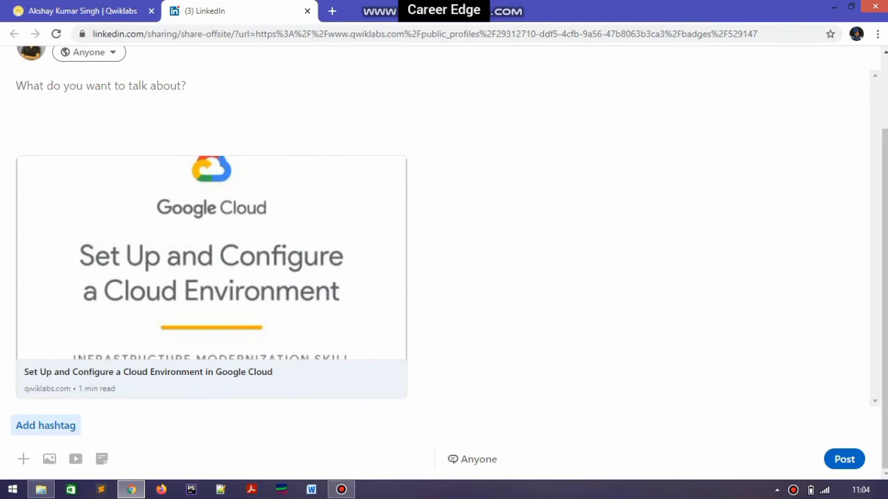
{"action": "type", "text": "#"}
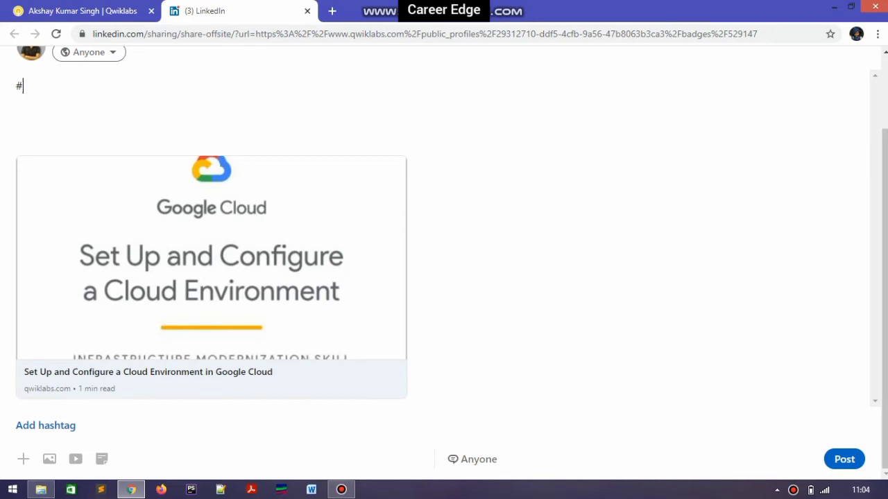
{"action": "type", "text": "n"}
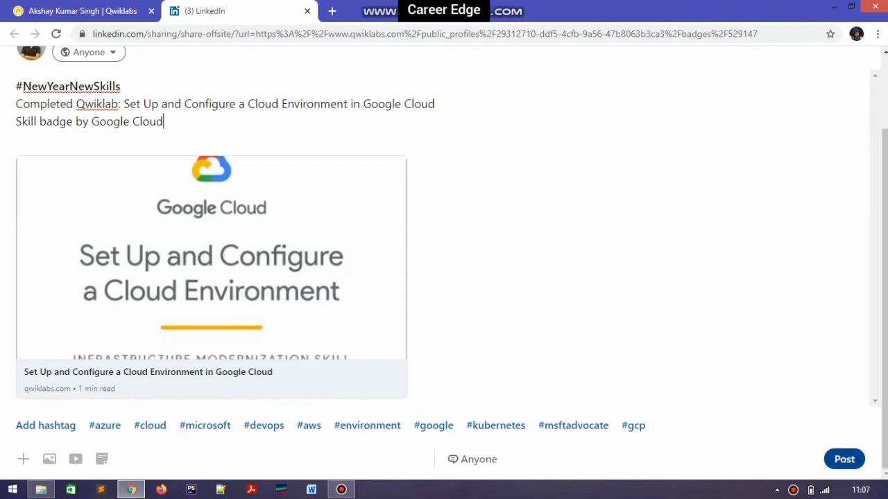
{"action": "left_click", "coordinate": [844, 459]}
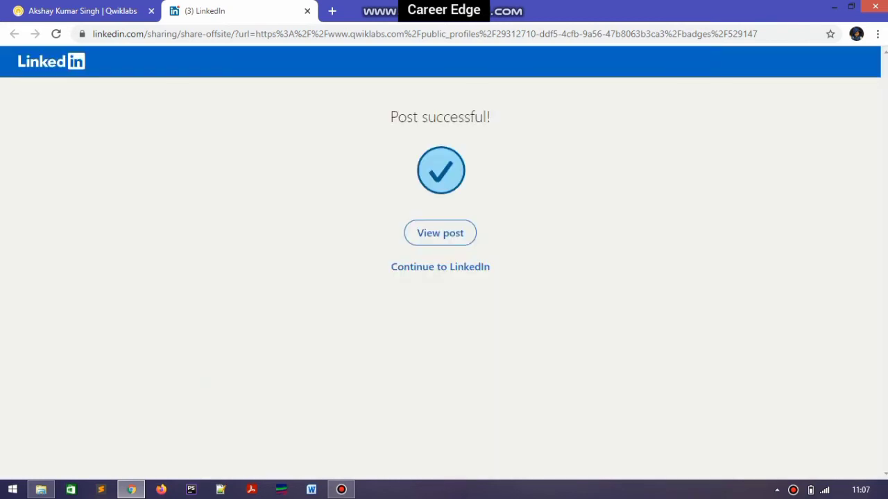
- View the published post, check the Qwiklabs badge page, and return to the LinkedIn post tab
{"action": "left_click", "coordinate": [439, 232]}
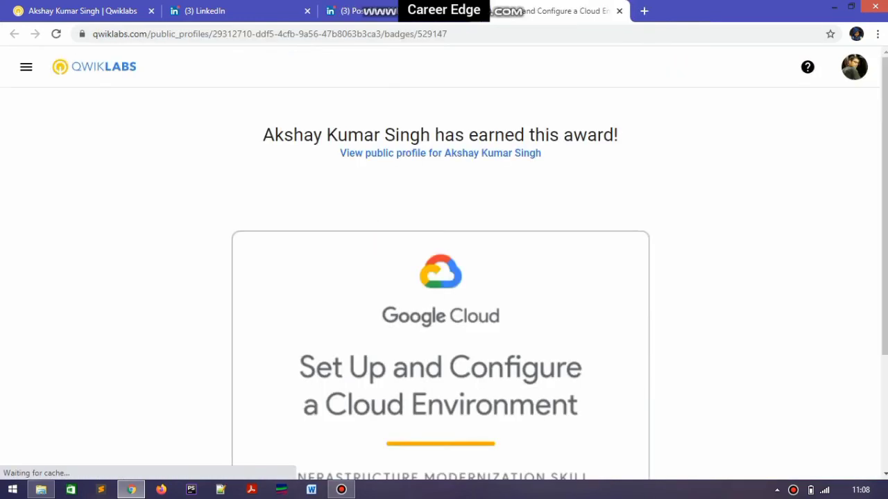
{"action": "mouse_move", "coordinate": [439, 152]}
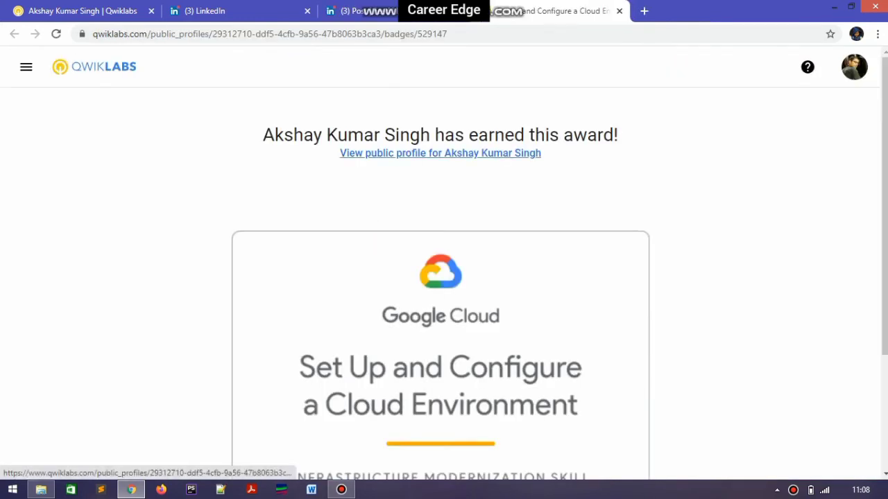
{"action": "scroll", "scroll_direction": "down", "scroll_amount": 3}
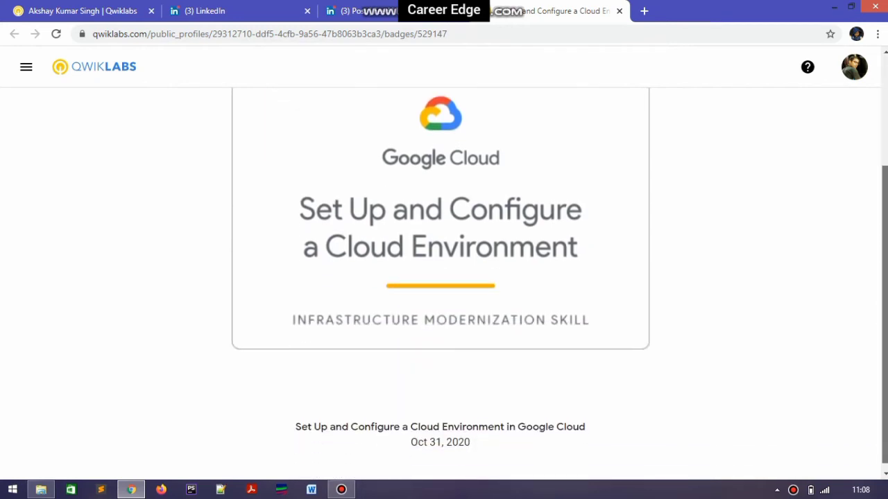
{"action": "scroll", "scroll_direction": "up", "scroll_amount": 3}
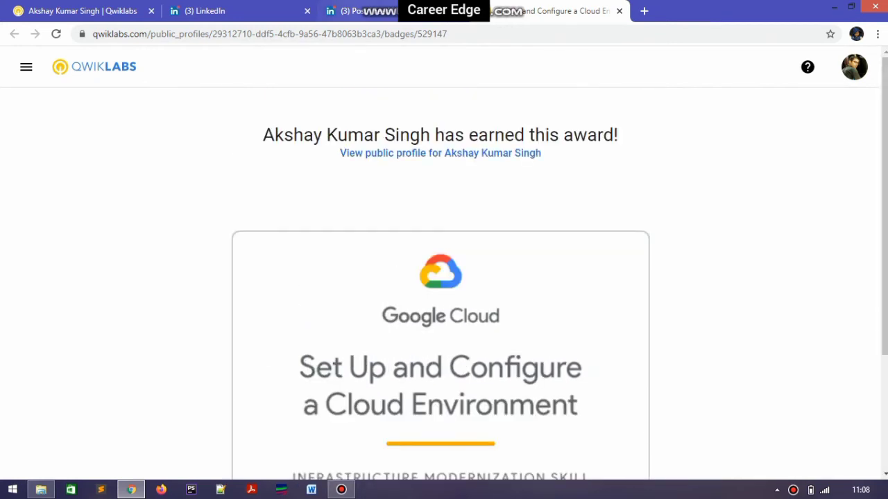
{"action": "left_click", "coordinate": [235, 11]}
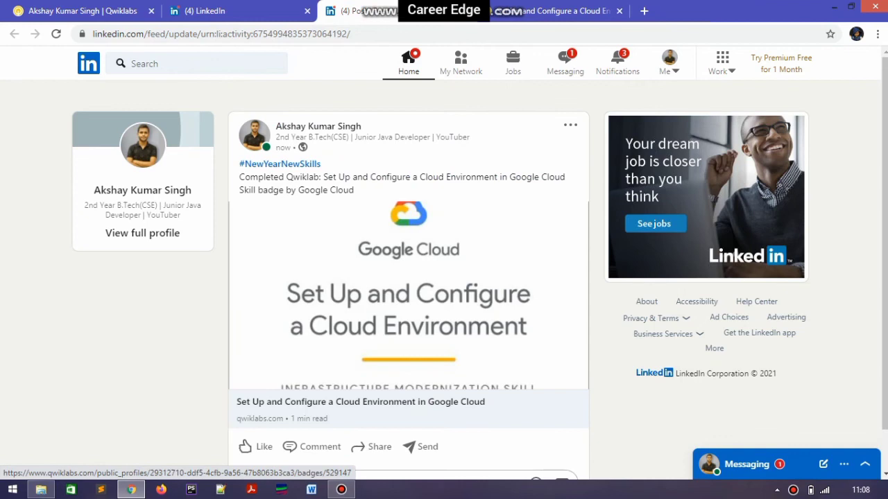